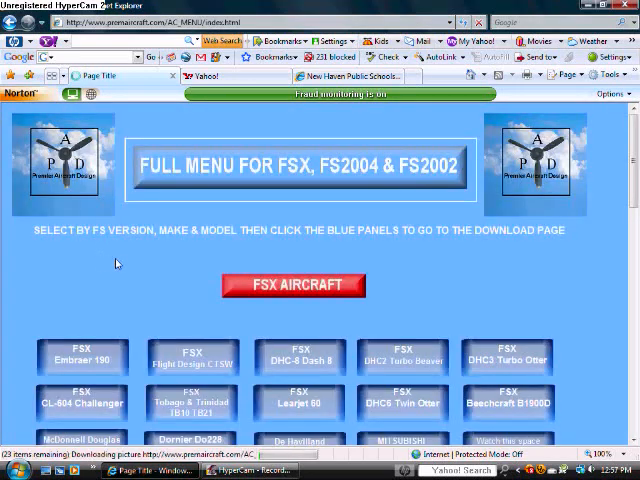
# - Start the DHC-5 Buffalo zip download from its Premier Aircraft Design page and choose Save
pyautogui.scroll(-3)
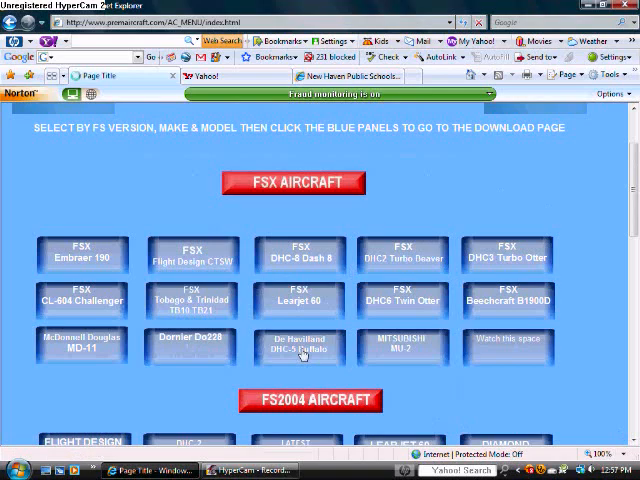
pyautogui.click(296, 344)
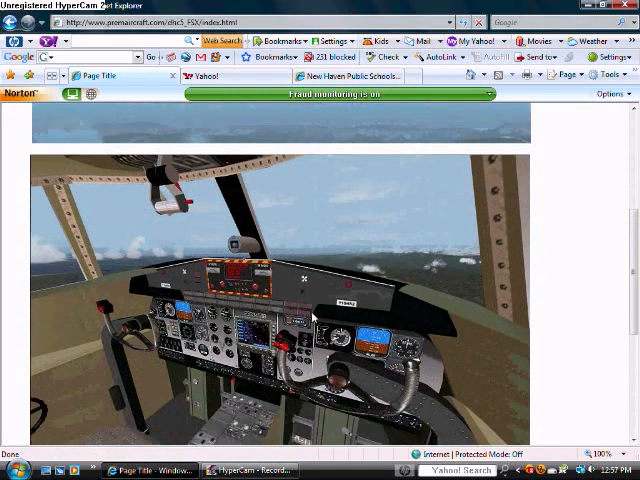
pyautogui.scroll(-3)
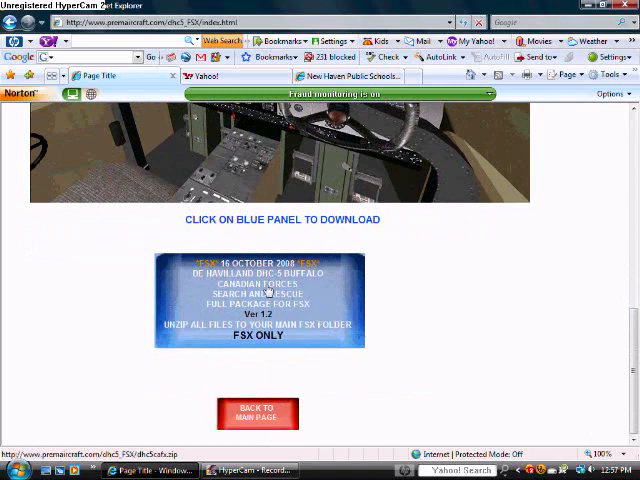
pyautogui.click(258, 300)
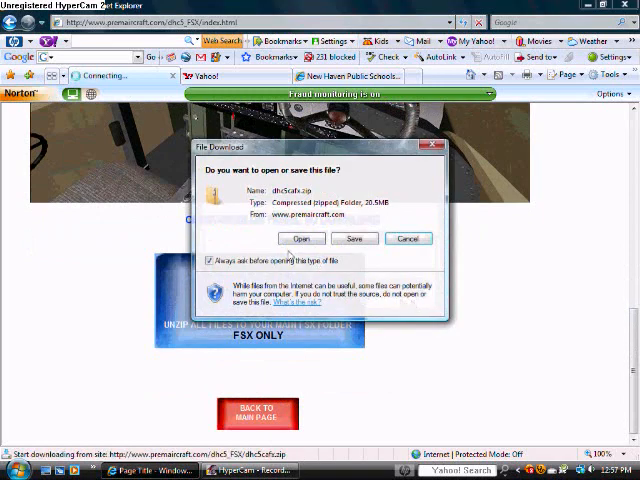
pyautogui.click(302, 238)
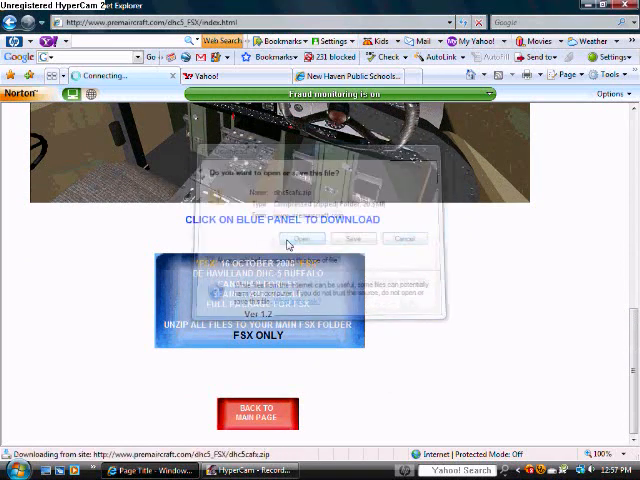
# - Confirm the save location so the Buffalo zip finishes downloading
pyautogui.click(404, 238)
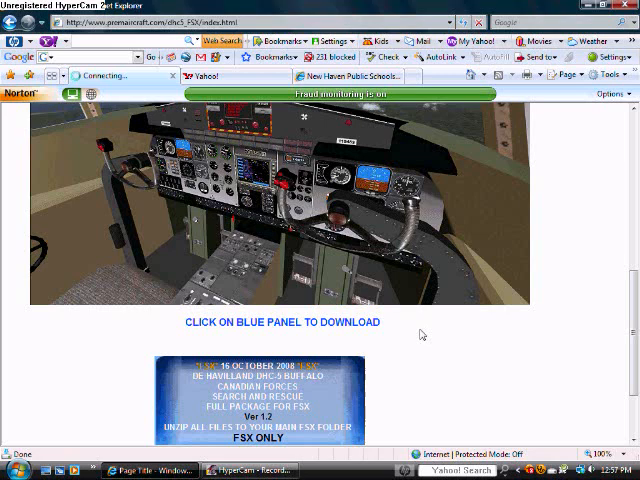
pyautogui.scroll(-3)
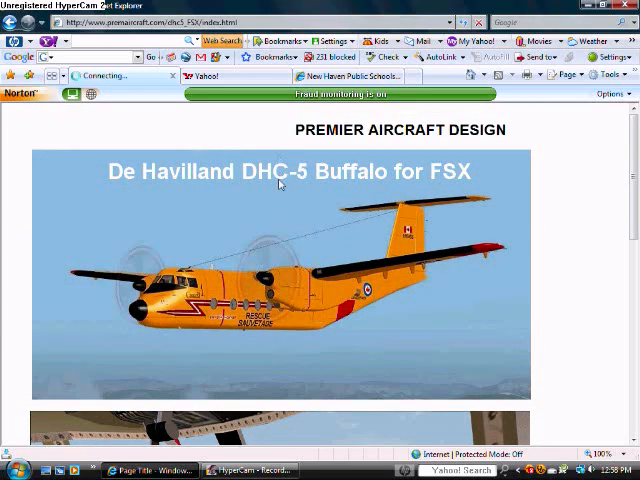
# - Browse from Computer into C: > Program Files > Microsoft Games in Windows Explorer
pyautogui.scroll(-3)
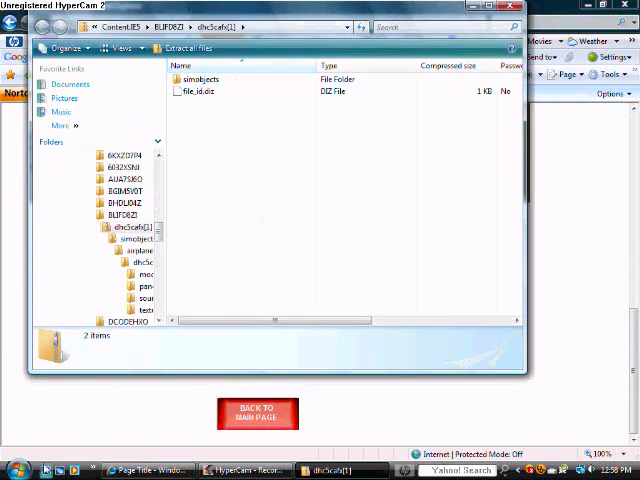
pyautogui.click(16, 470)
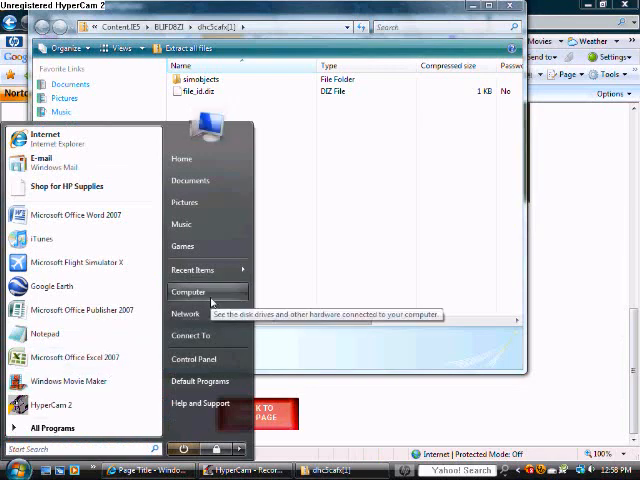
pyautogui.click(188, 292)
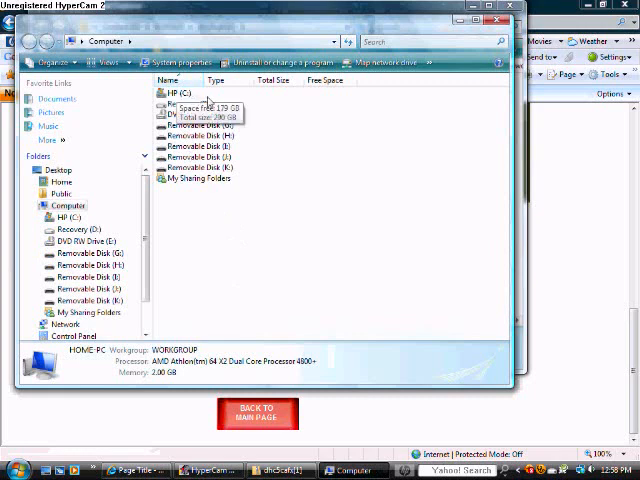
pyautogui.doubleClick(180, 92)
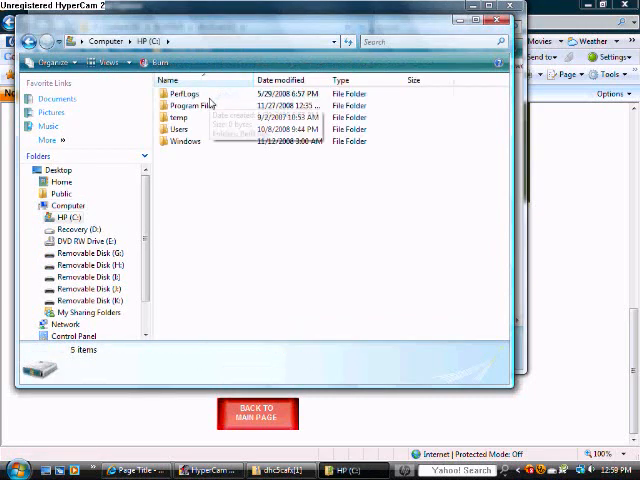
pyautogui.moveTo(240, 108)
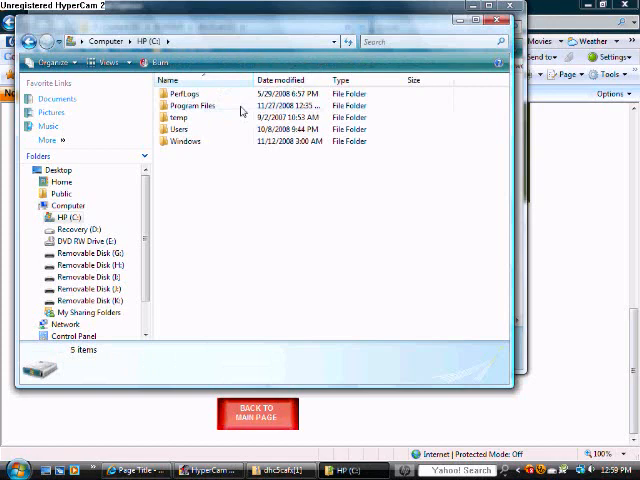
pyautogui.doubleClick(188, 104)
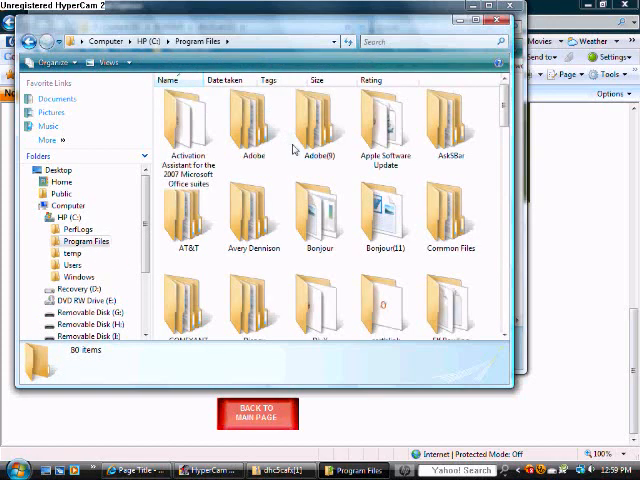
pyautogui.scroll(-3)
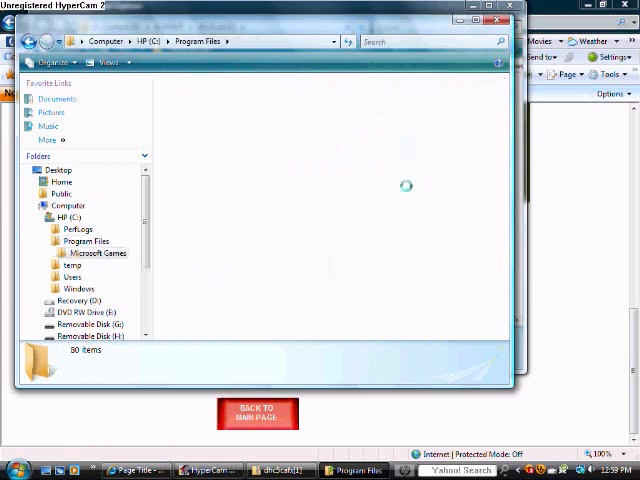
pyautogui.doubleClick(96, 252)
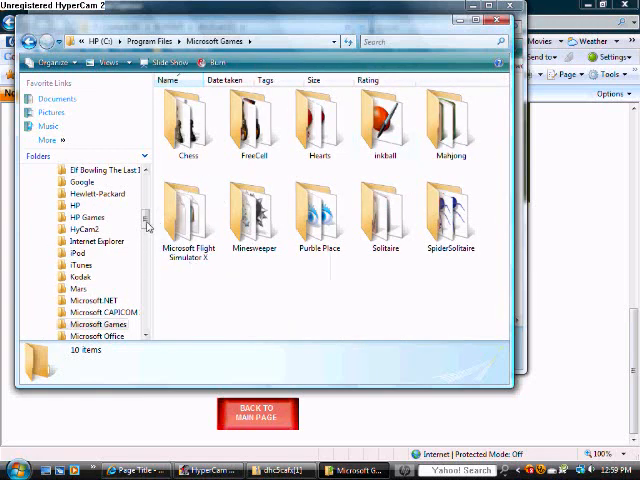
# - Enter the Microsoft Flight Simulator X folder, ready for the zip's dhc5cofs aircraft folder
pyautogui.doubleClick(184, 212)
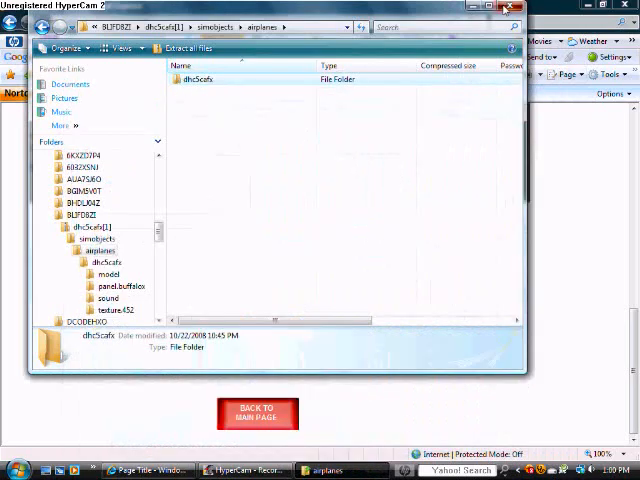
# - Bring up the Start menu to launch Microsoft Flight Simulator X
pyautogui.click(12, 470)
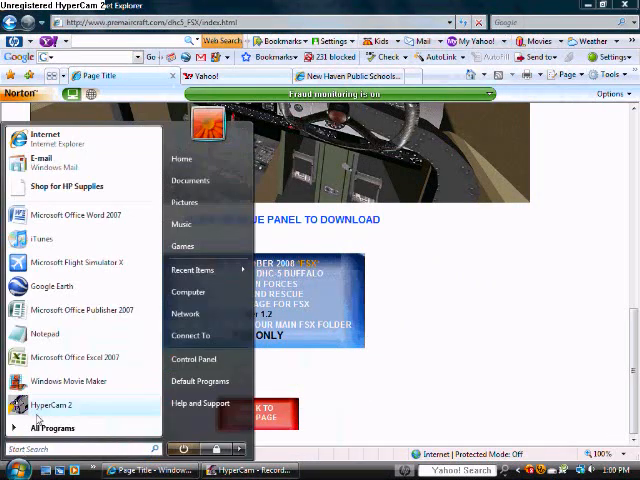
pyautogui.moveTo(76, 262)
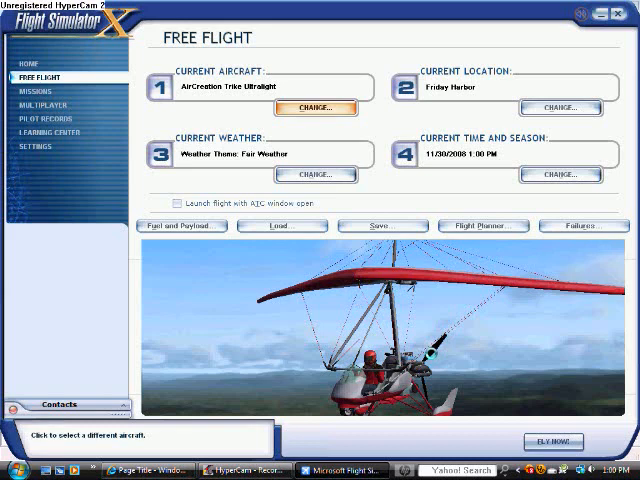
# - Pick the de Havilland DHC-5 Buffalo from FSX's aircraft list and show its details
pyautogui.click(316, 108)
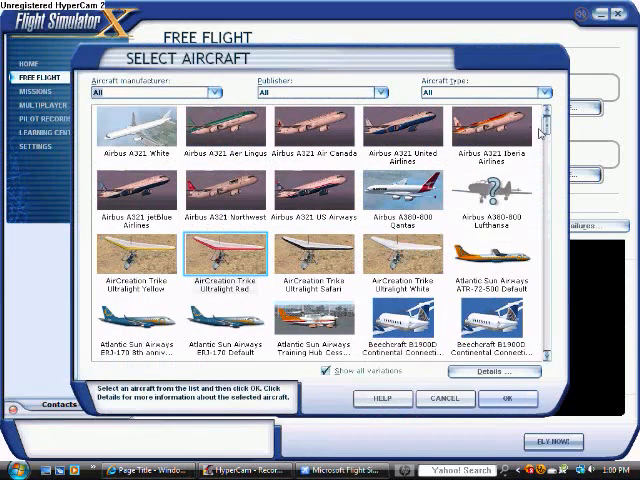
pyautogui.scroll(-3)
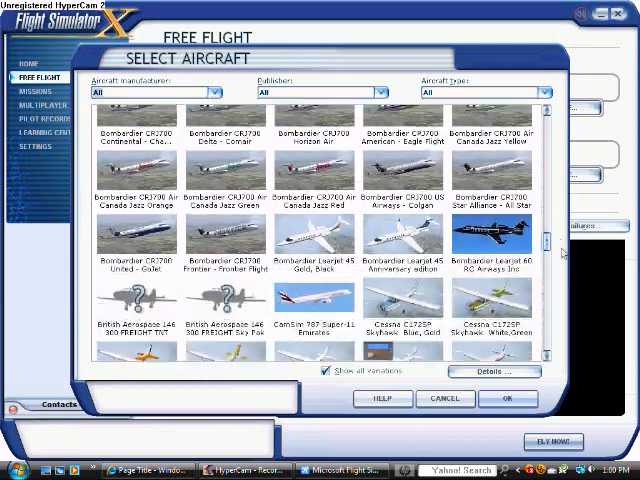
pyautogui.scroll(-3)
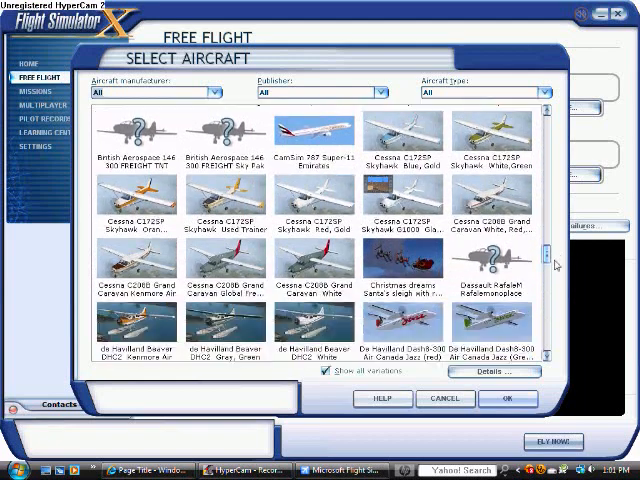
pyautogui.scroll(-3)
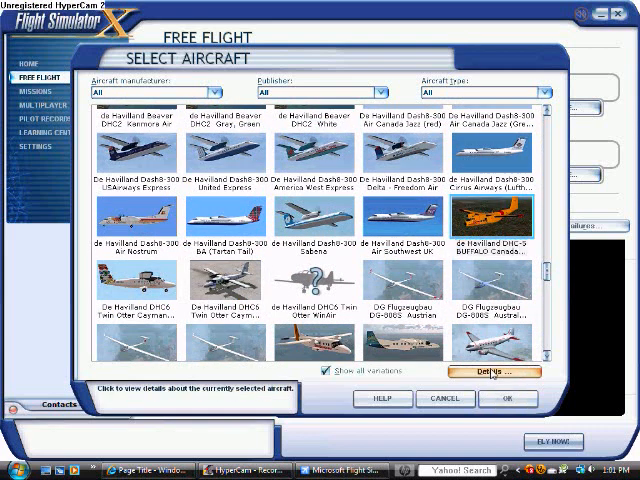
pyautogui.click(492, 372)
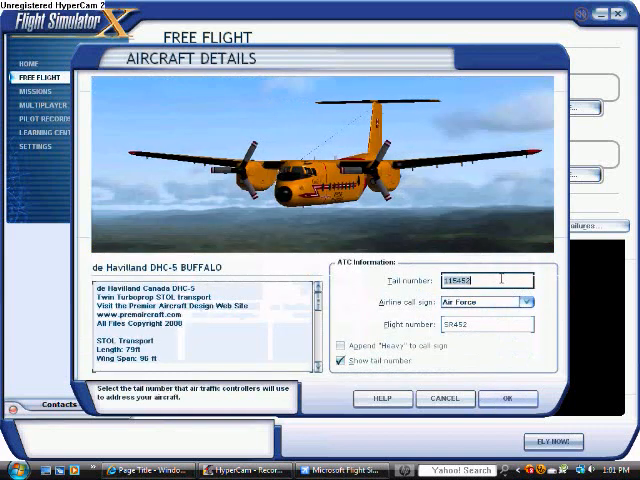